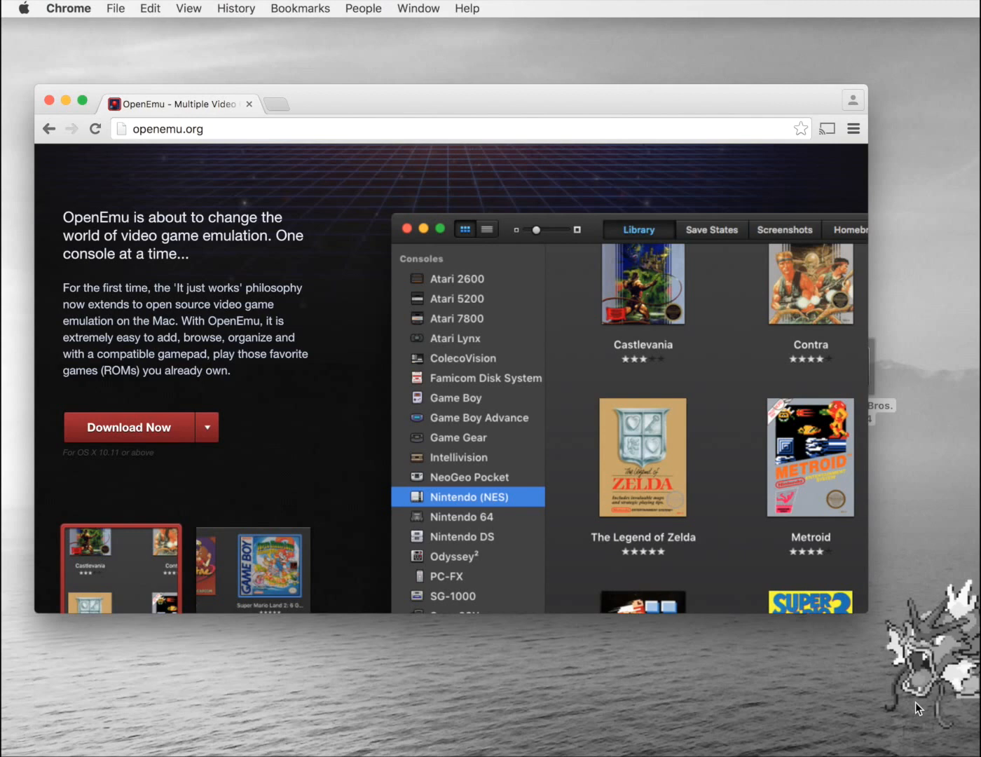
mouse_move(853, 650)
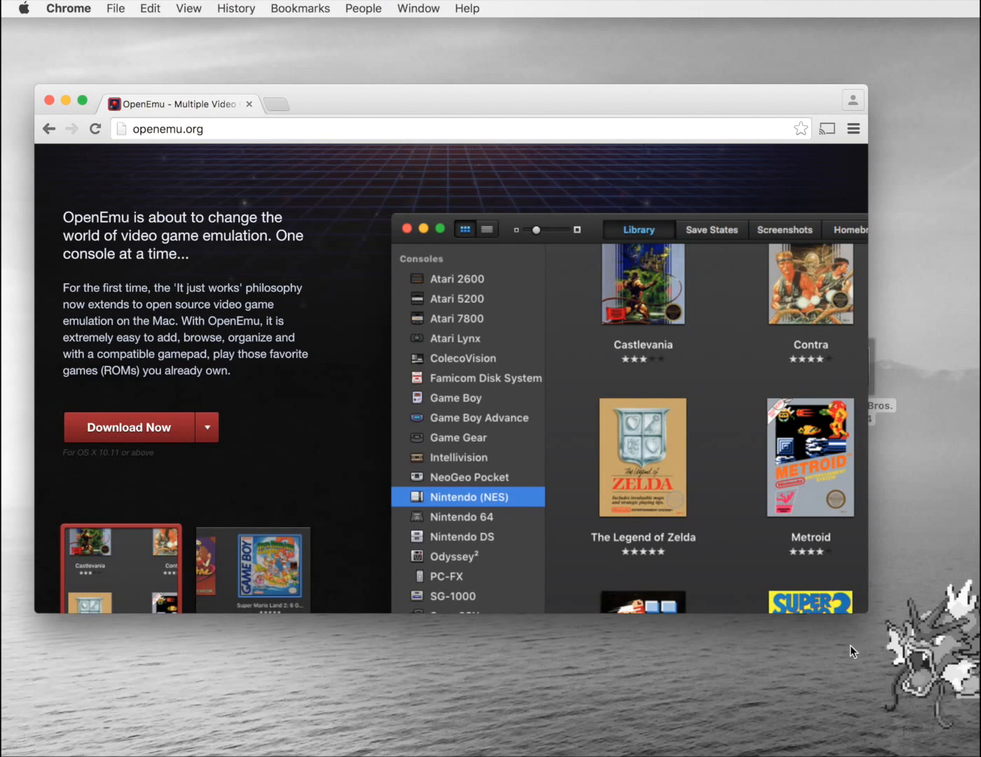
mouse_move(201, 145)
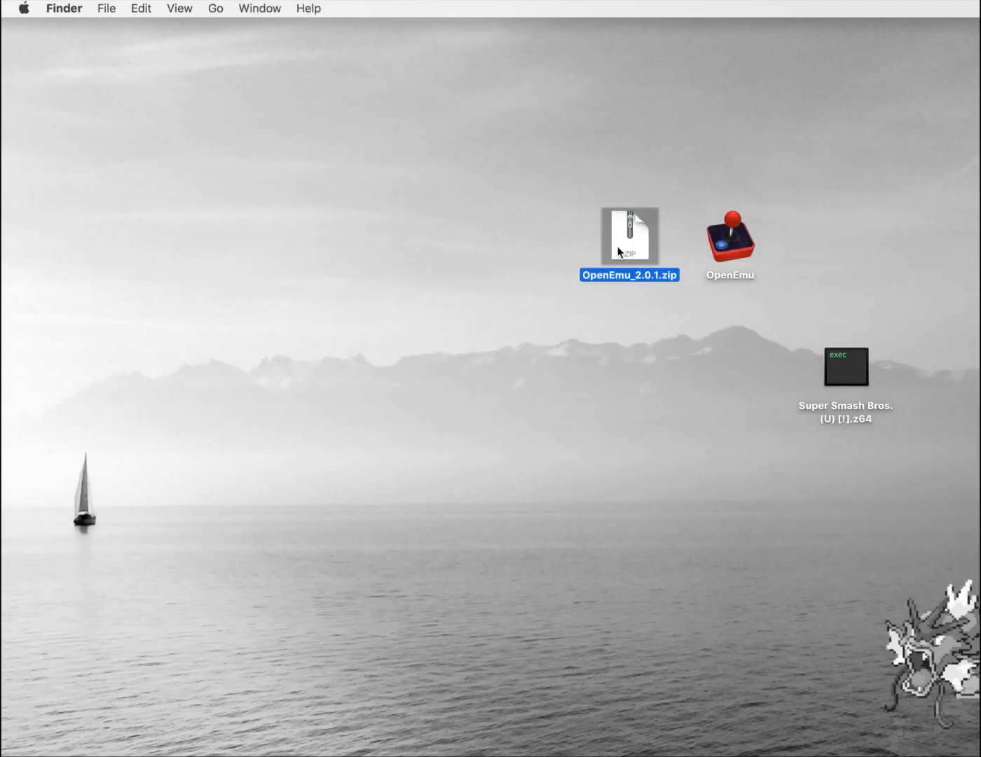
Step: Launch OpenEmu from its desktop icon using the right-click Open action
left_click(729, 235)
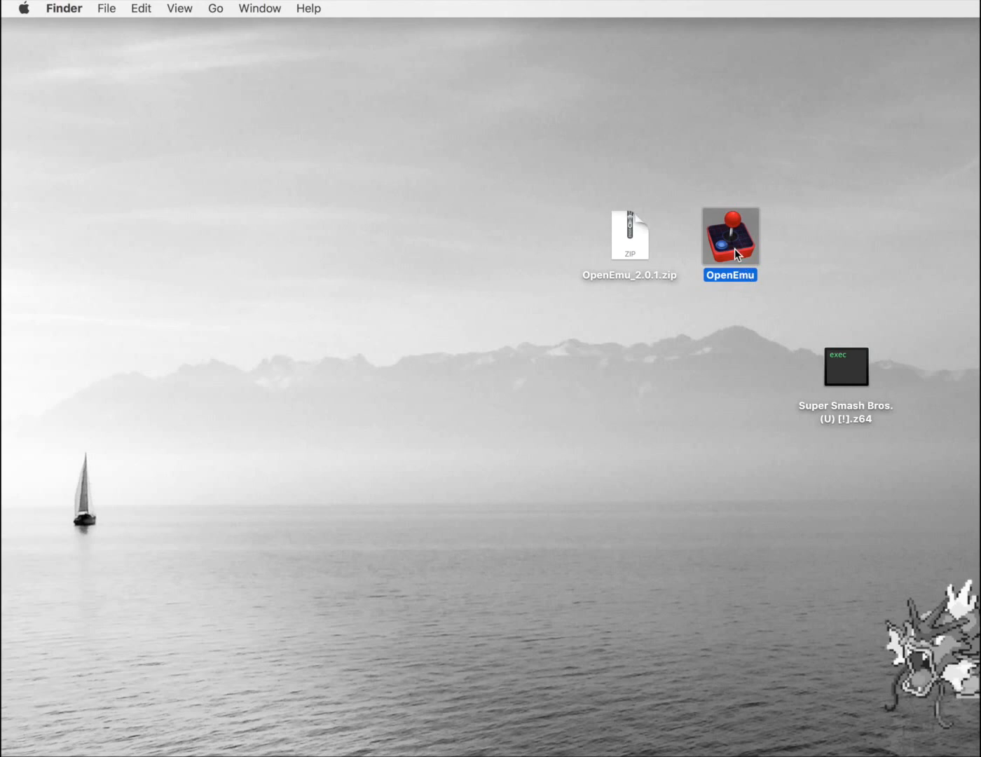
right_click(729, 235)
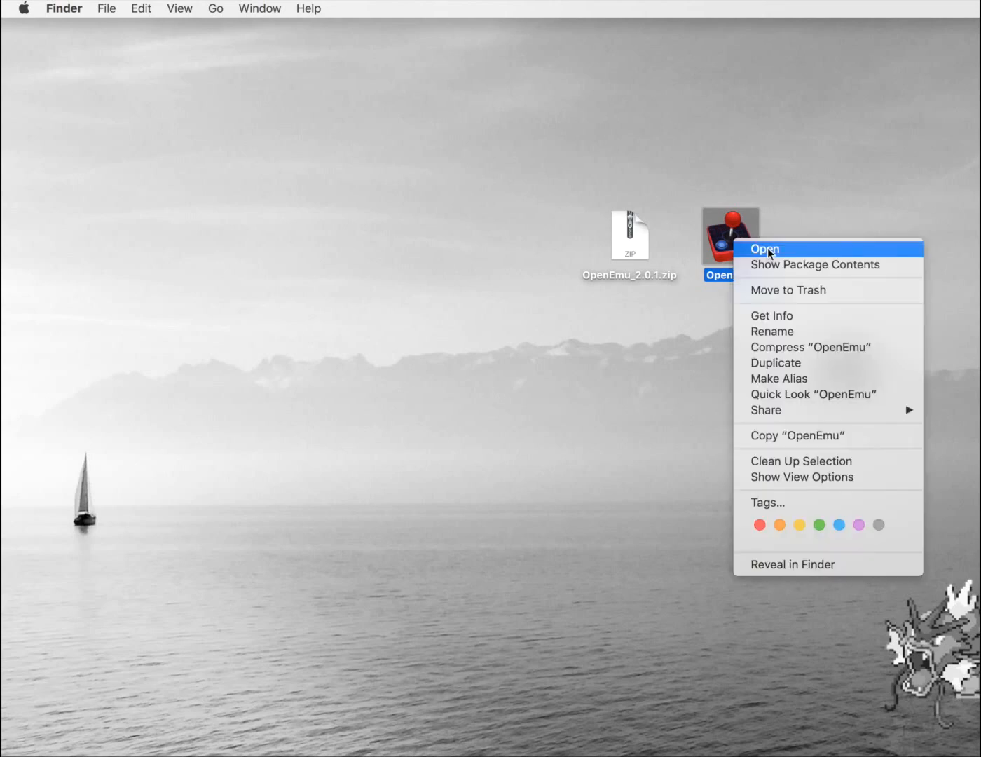
left_click(765, 249)
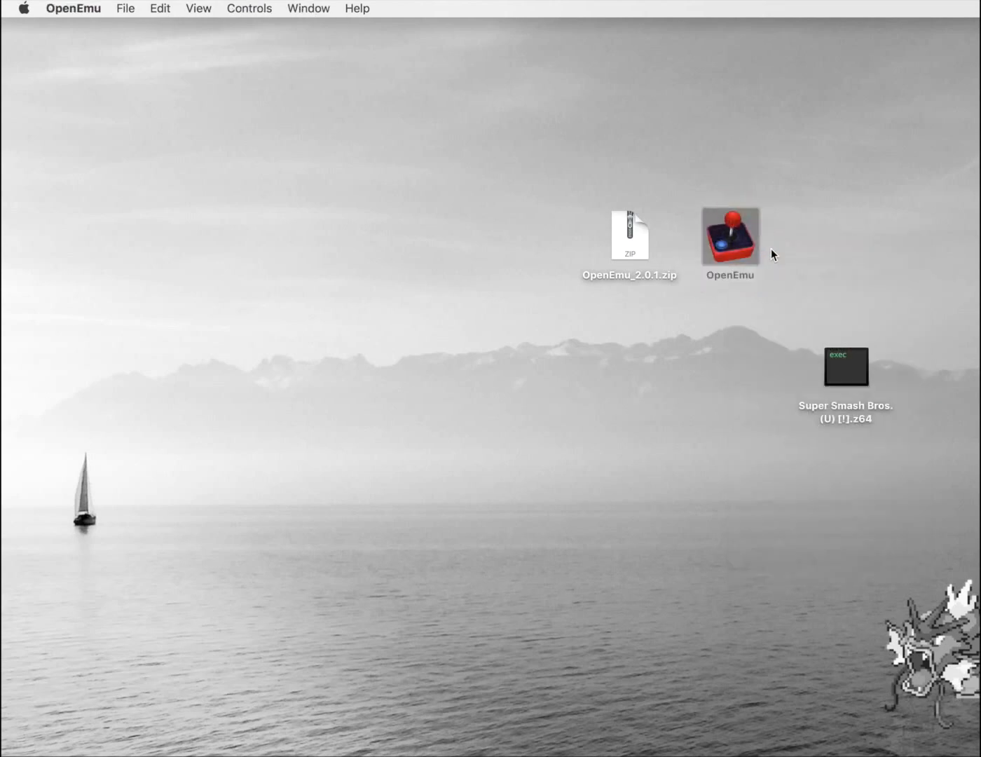
Step: Show the Nintendo 64 console library and select the Super Smash Bros. ROM on the desktop
double_click(729, 236)
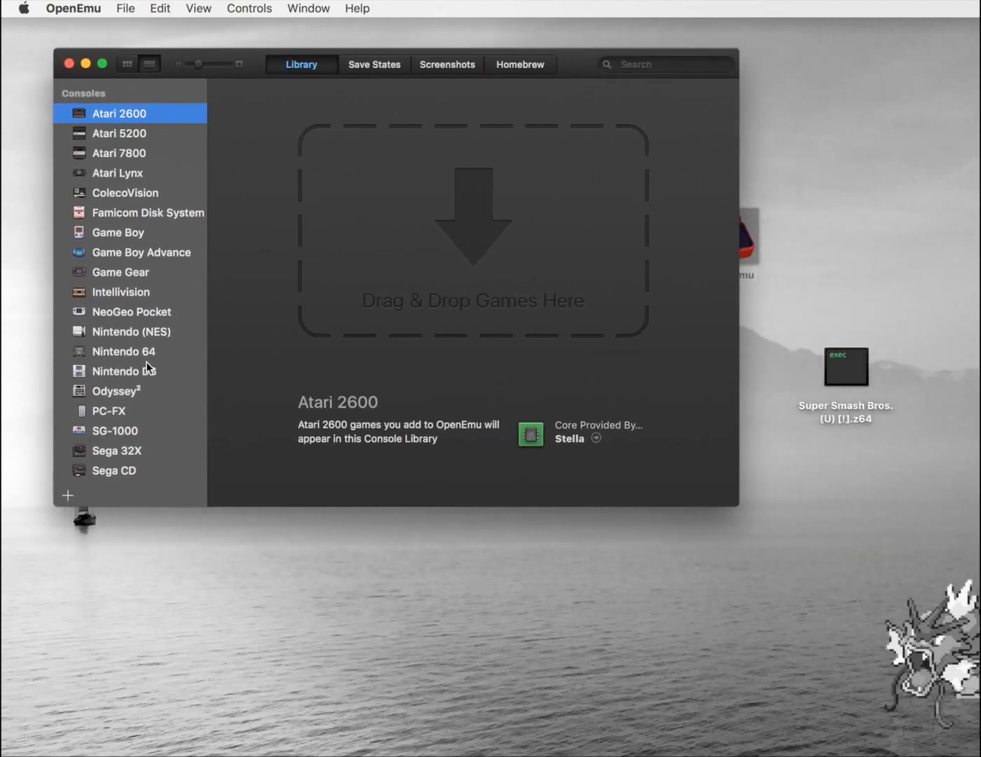
left_click(125, 350)
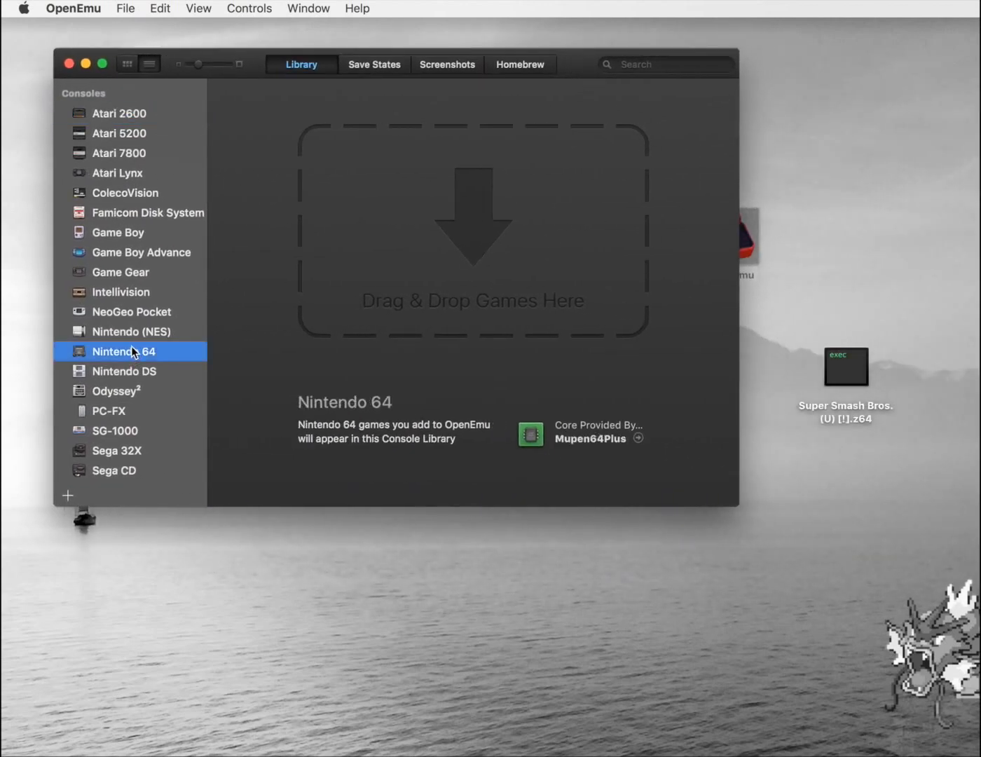
left_click(845, 366)
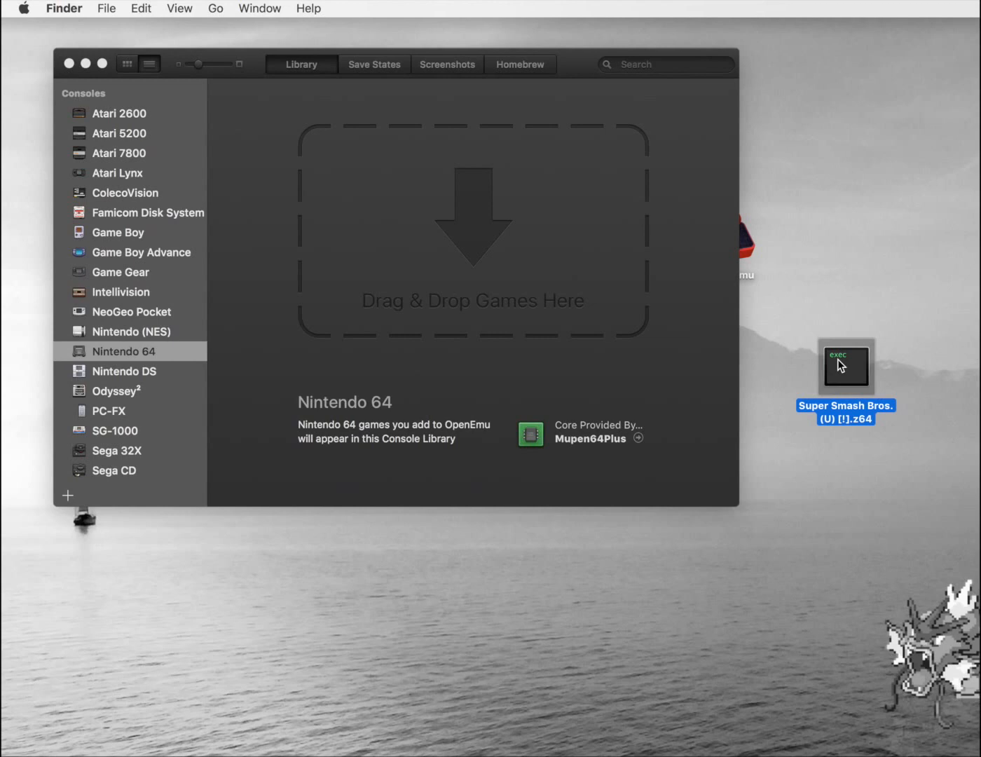
mouse_move(849, 381)
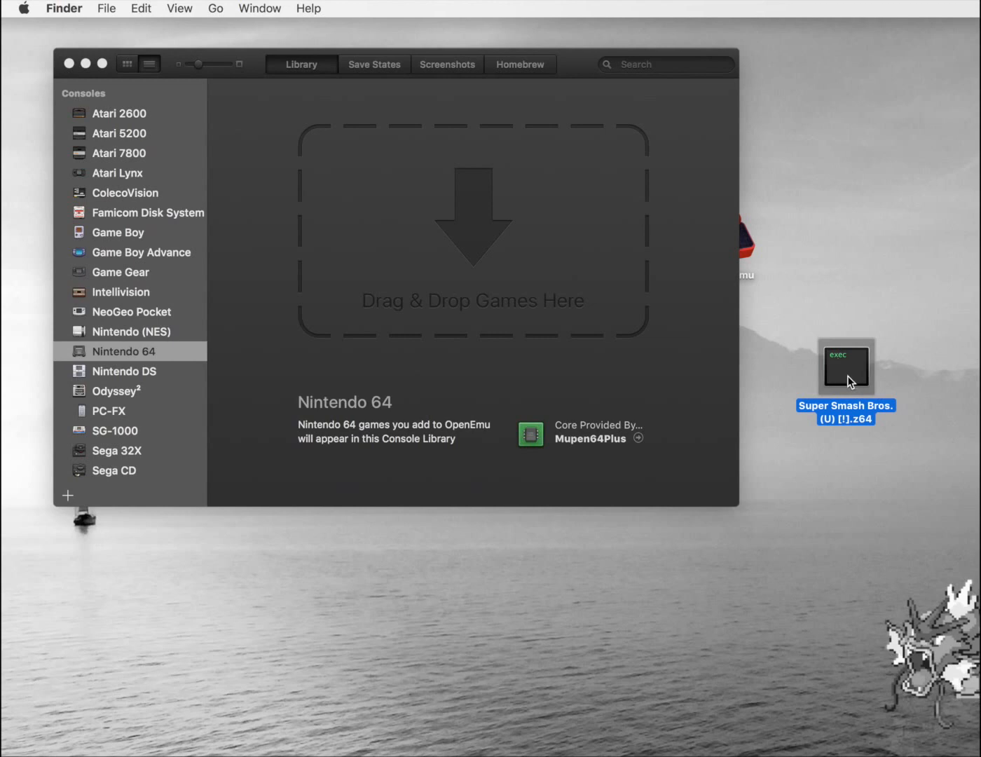
Step: Drag the Super Smash Bros. .z64 ROM from the desktop into the Nintendo 64 library
left_click_drag(847, 367, 579, 251)
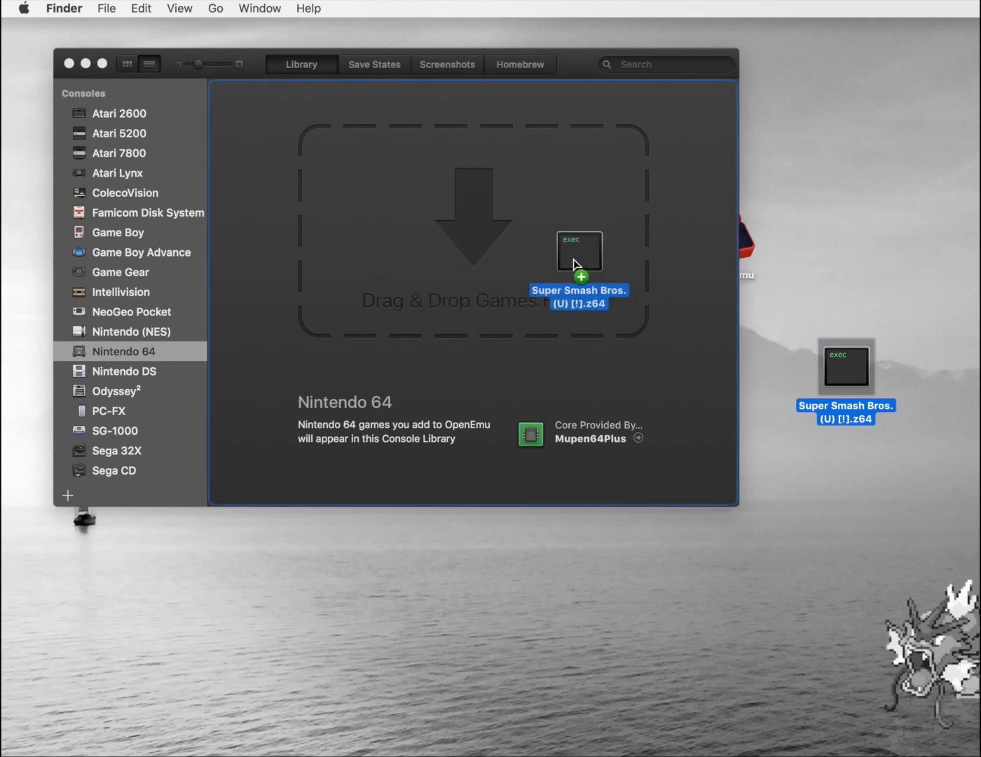
left_click_drag(845, 365, 577, 250)
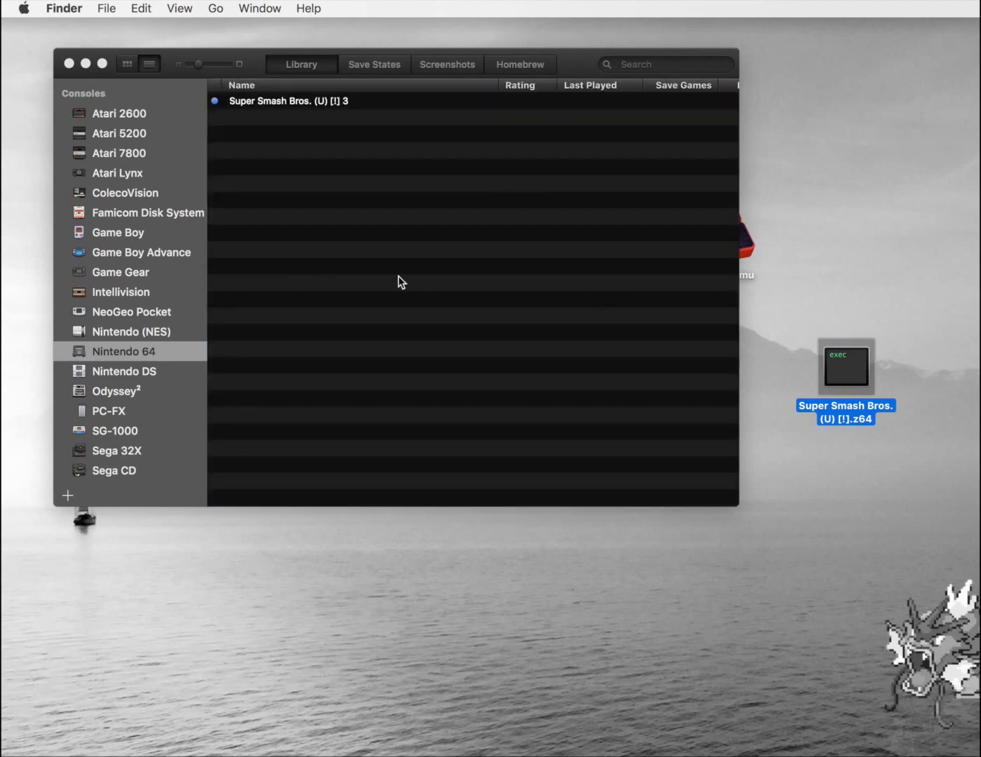
mouse_move(272, 110)
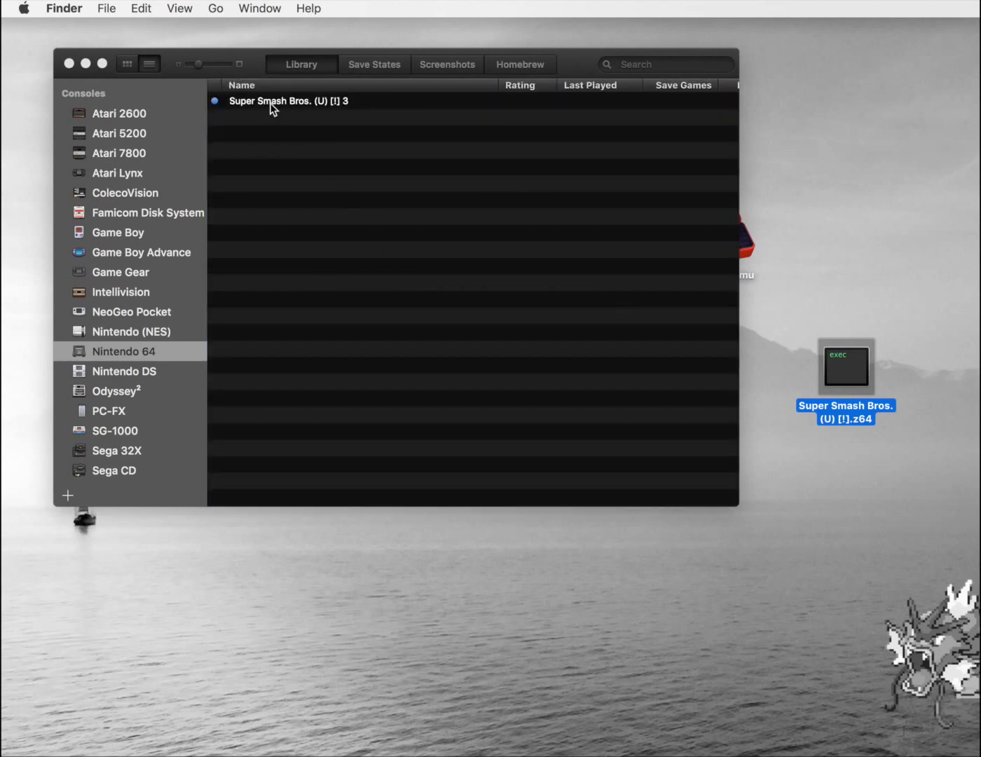
mouse_move(250, 104)
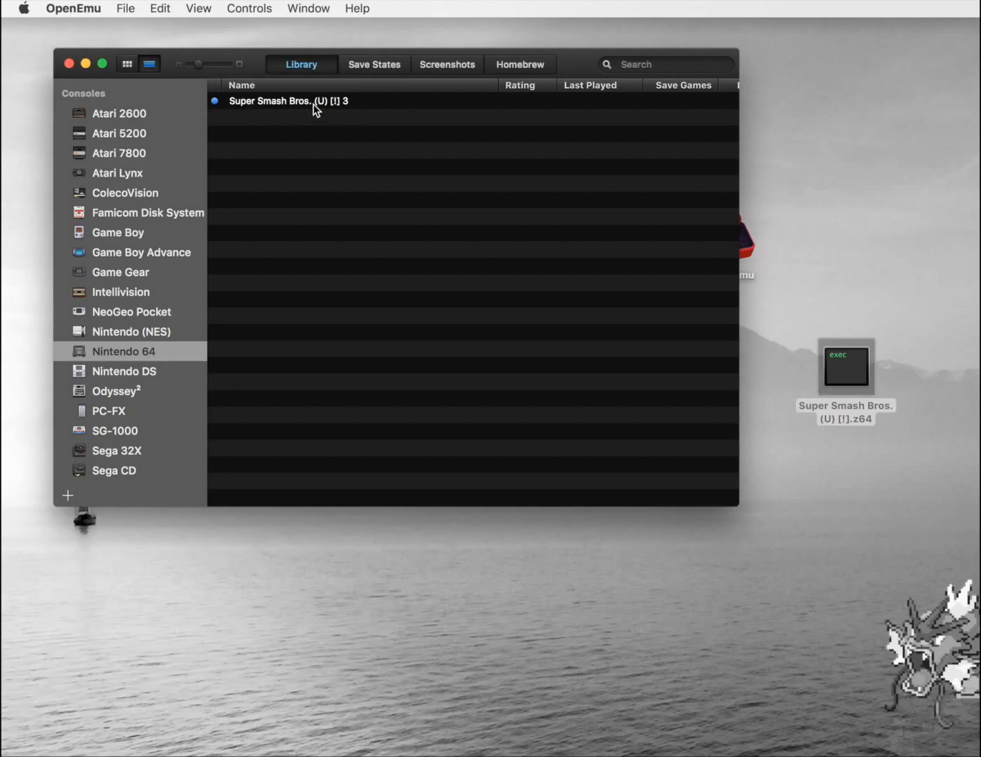
Step: Launch Super Smash Bros., acknowledging the Mupen64Plus compatibility warning, until it runs in its game window
double_click(288, 101)
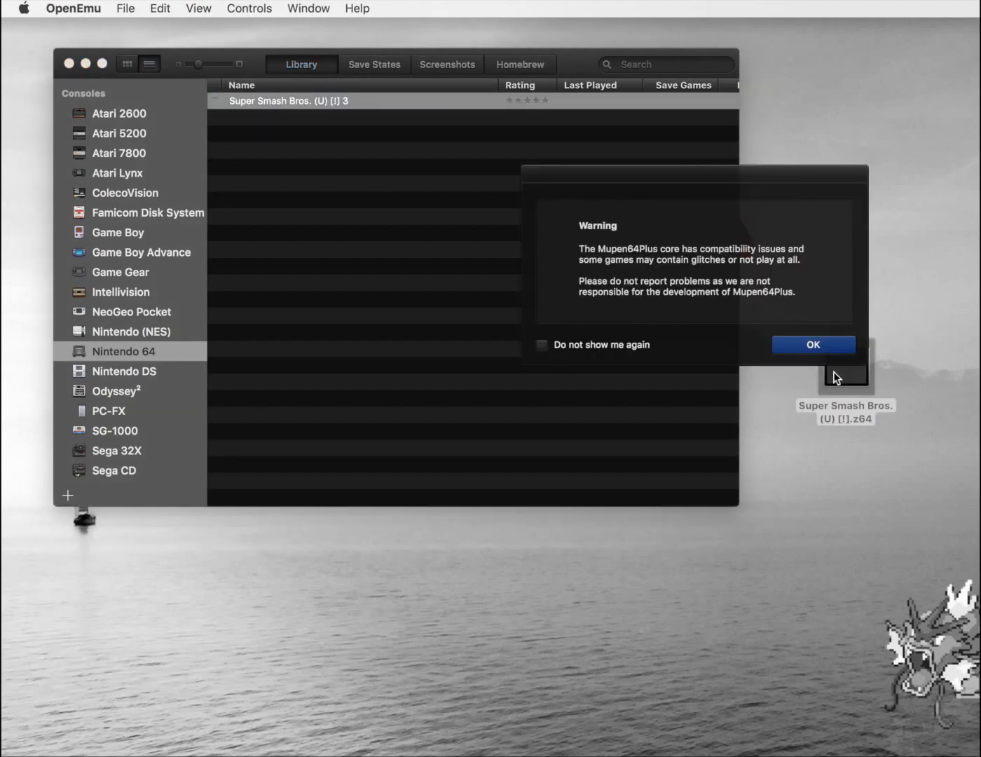
left_click(813, 345)
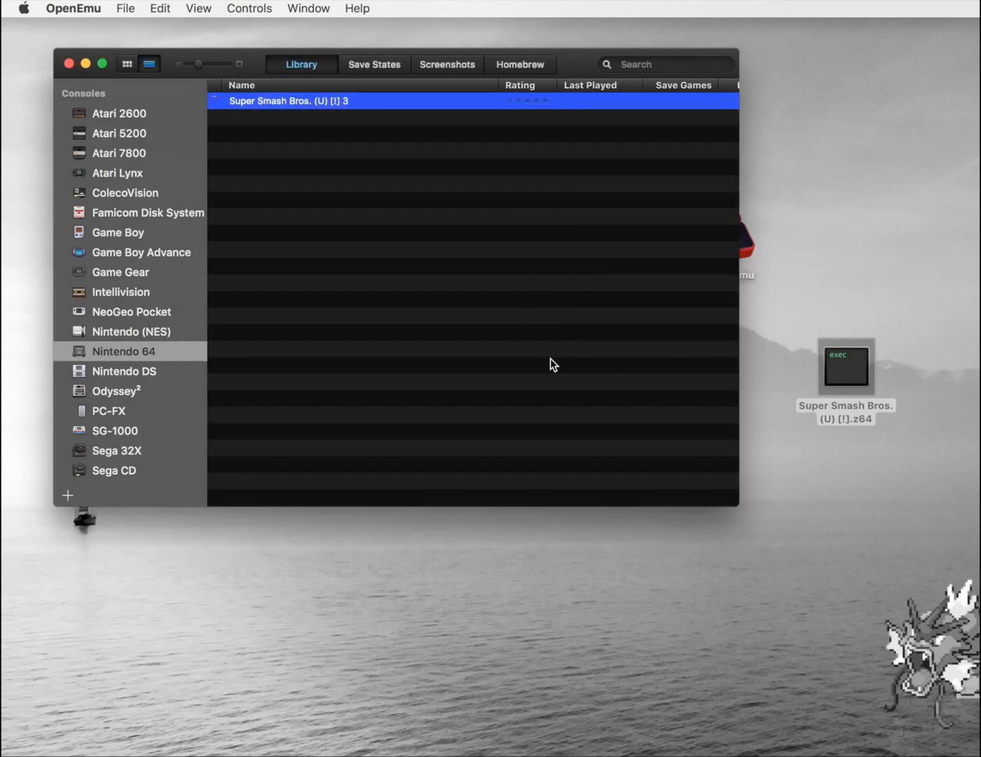
double_click(287, 101)
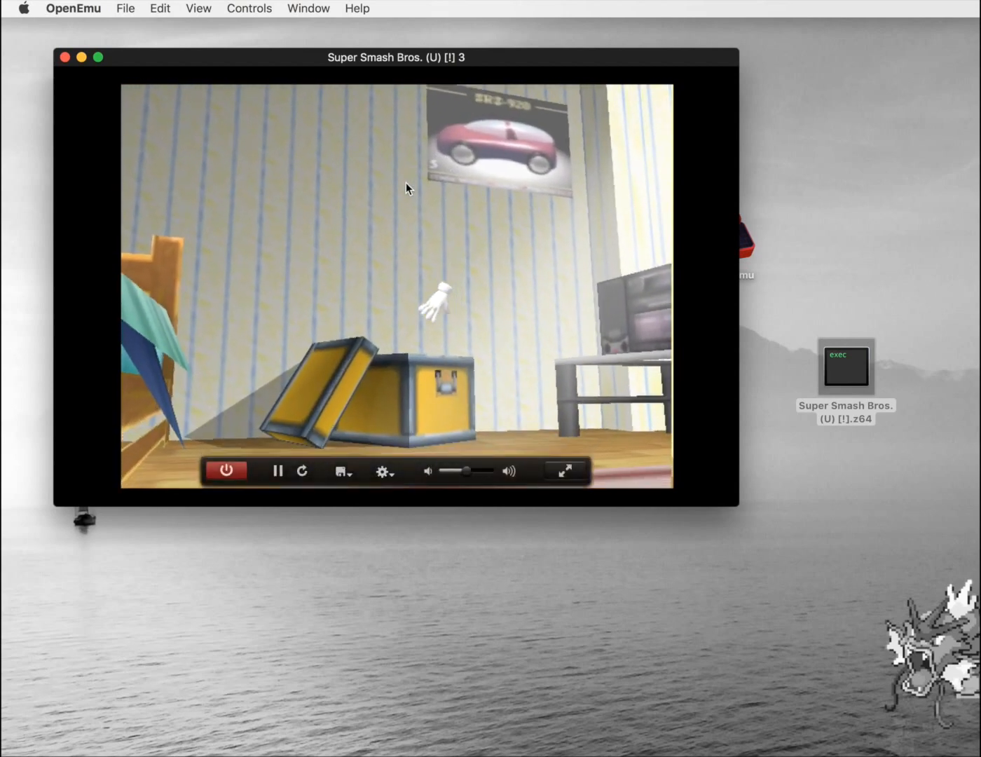
left_click(73, 8)
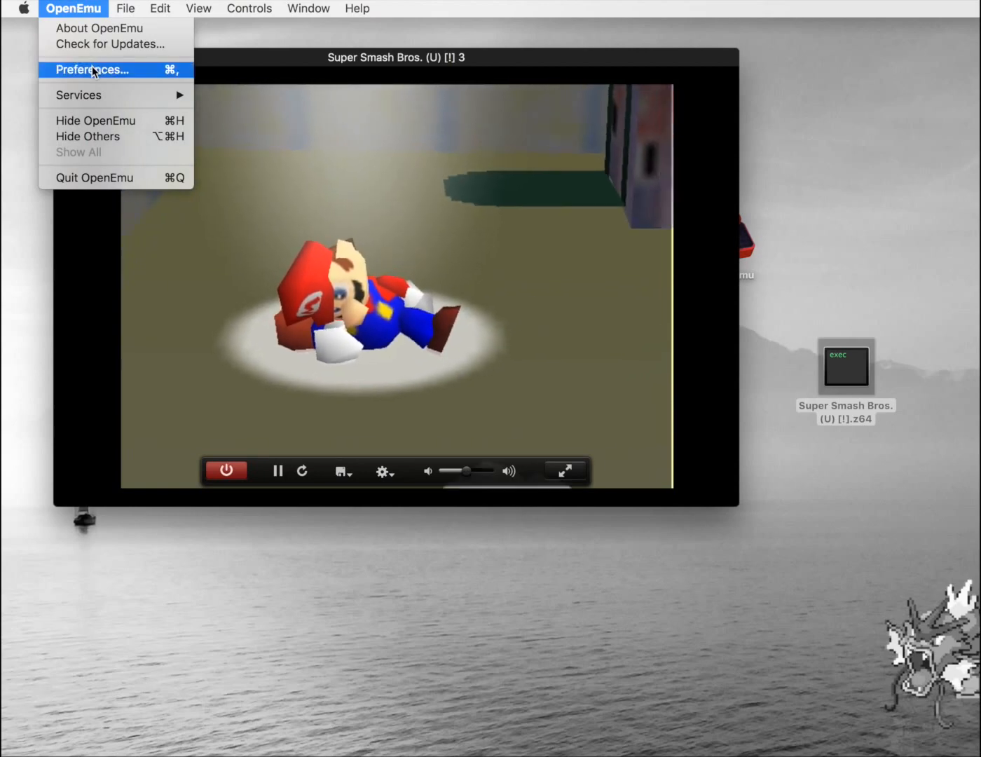
left_click(93, 70)
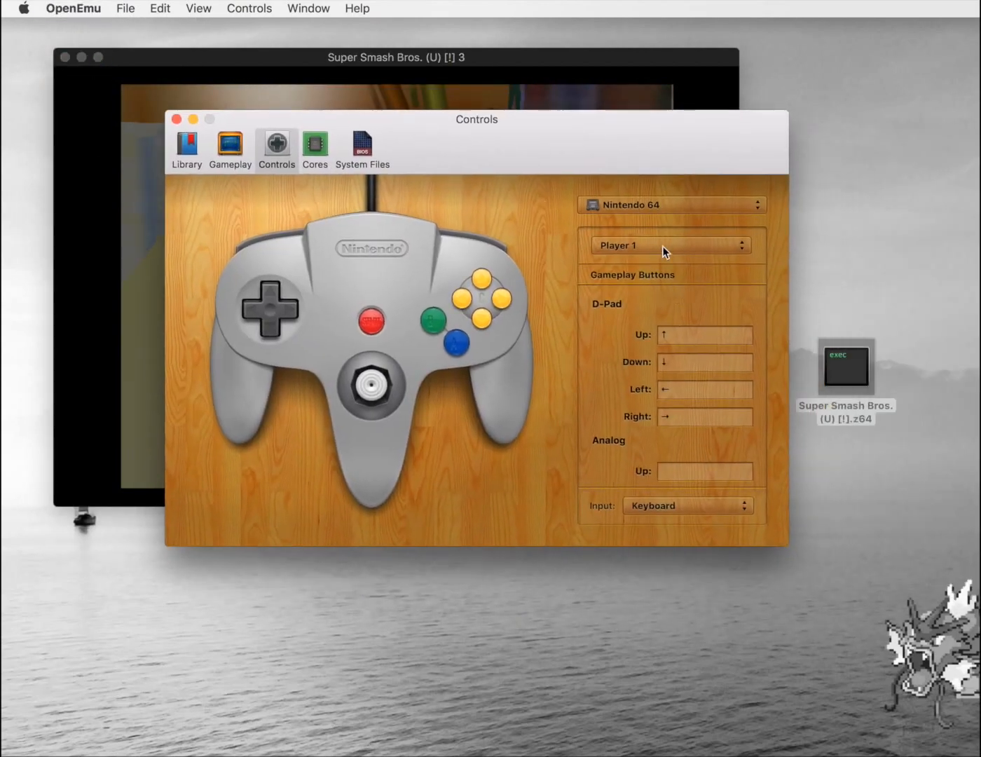
scroll("down", 3)
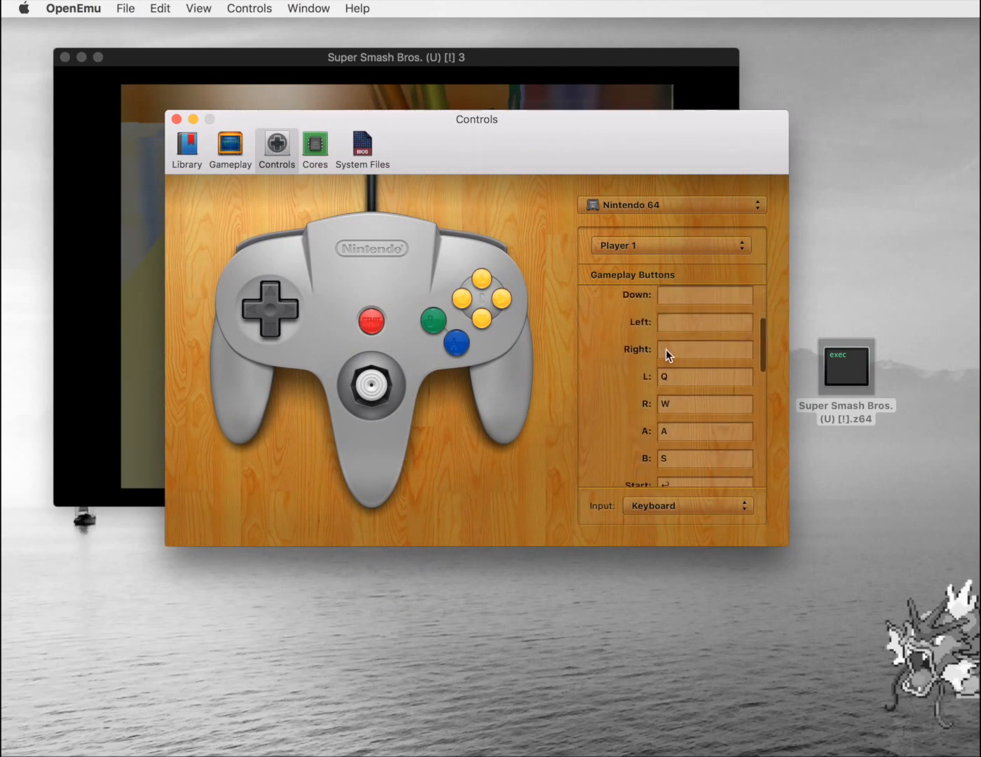
scroll("down", 3)
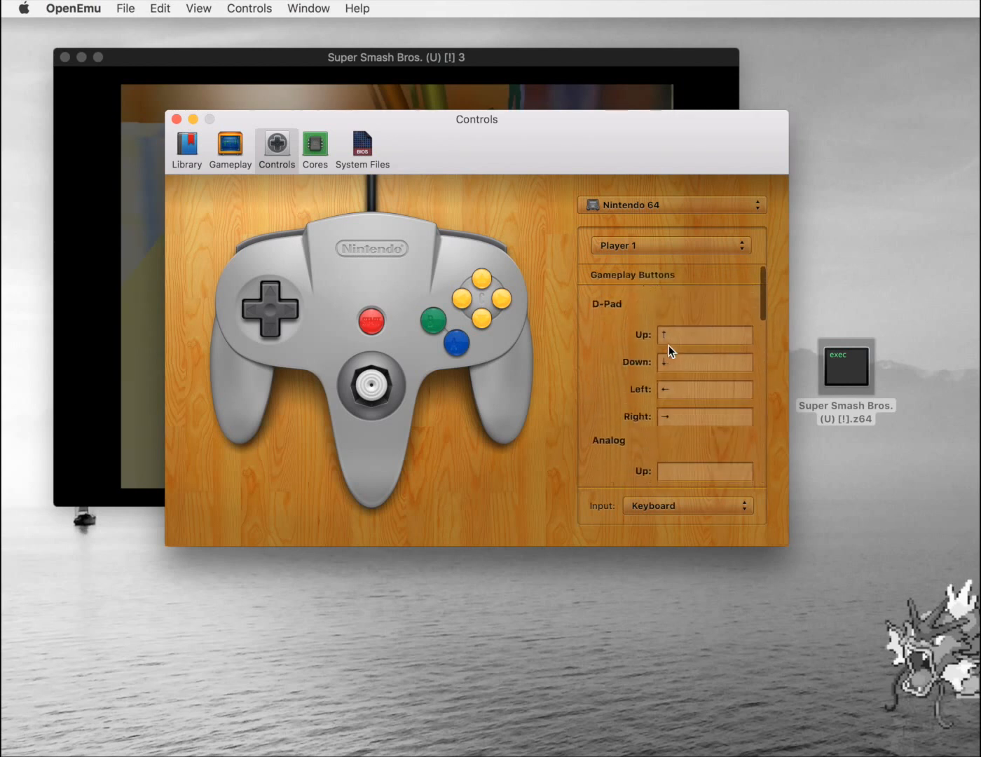
scroll("down", 3)
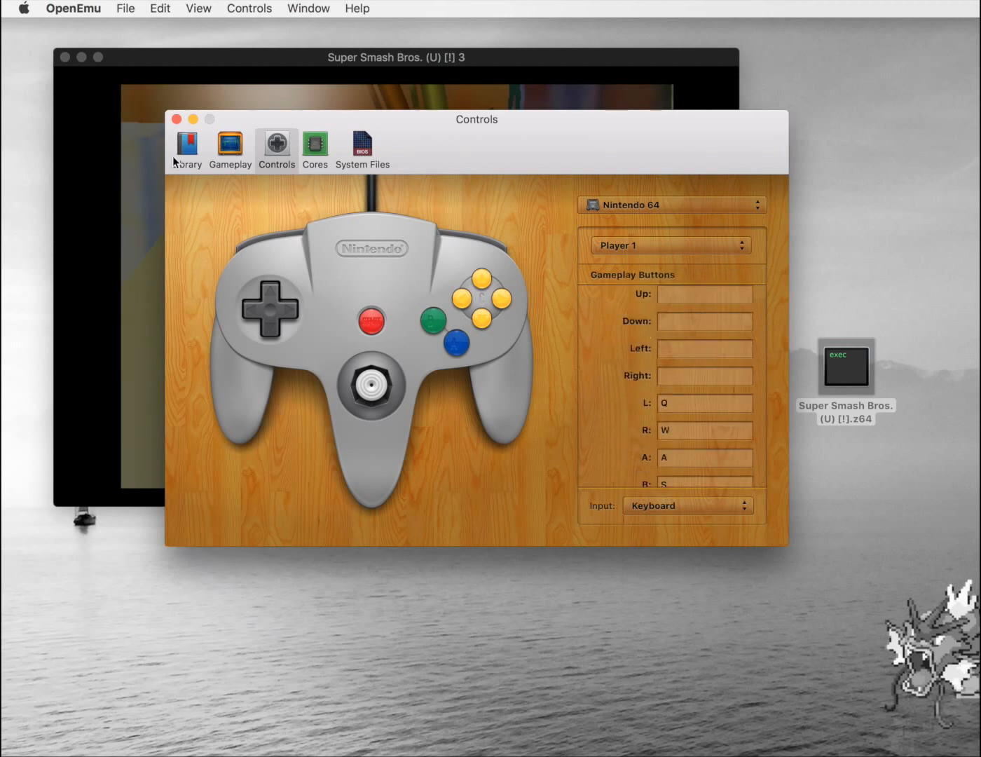
left_click(177, 119)
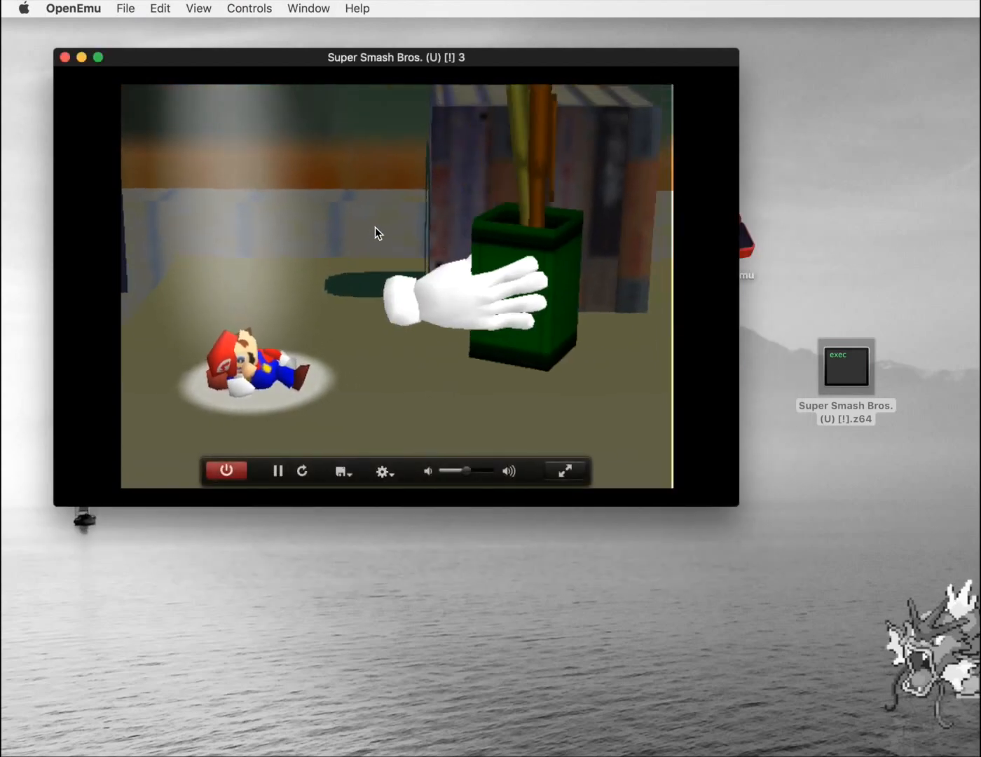